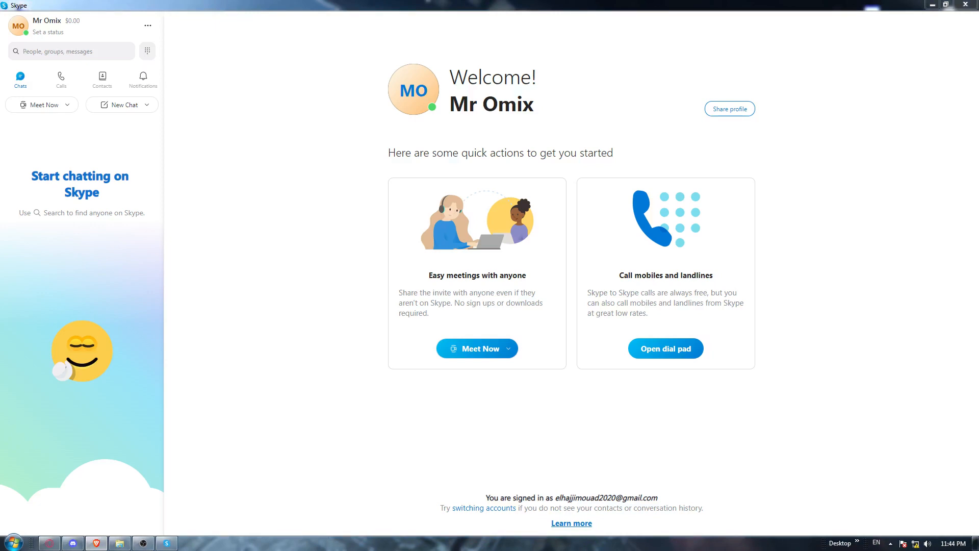
{"action": "mouse_move", "coordinate": [153, 152]}
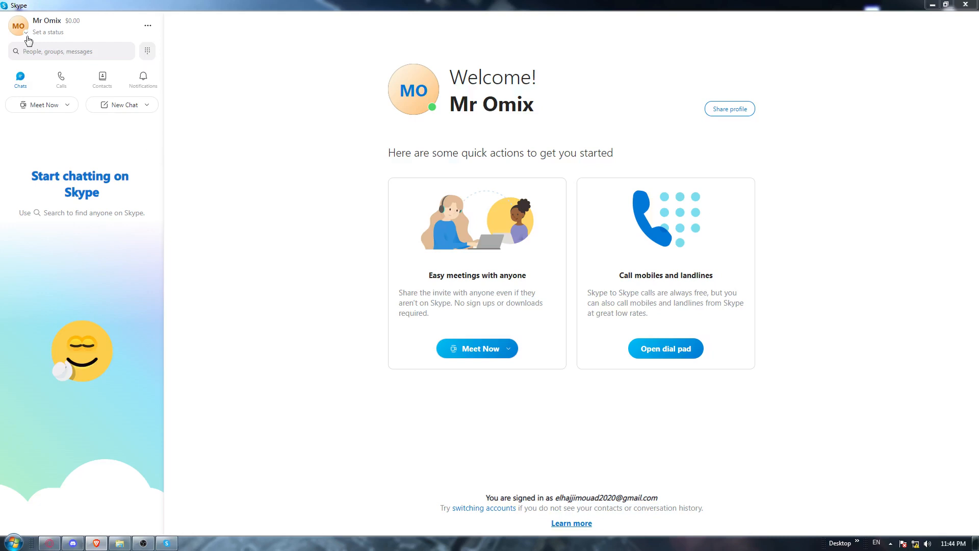
{"action": "mouse_move", "coordinate": [91, 129]}
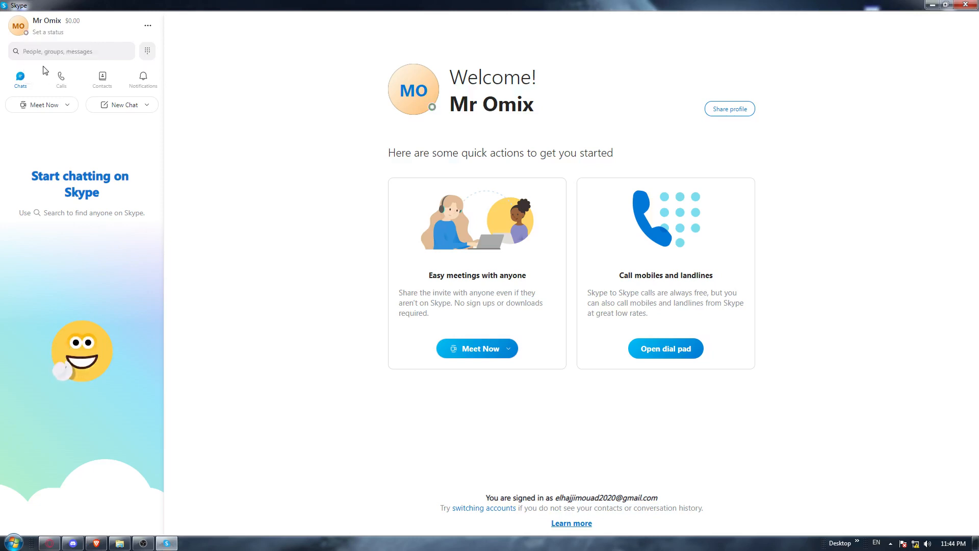
{"action": "mouse_move", "coordinate": [31, 64]}
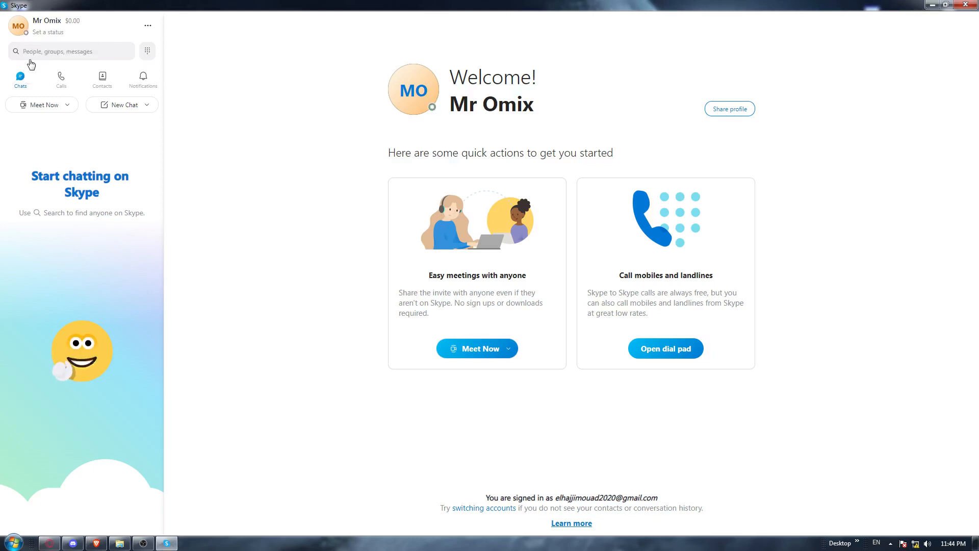
View the account profile menu to confirm the status now reads Invisible
{"action": "left_click", "coordinate": [18, 25]}
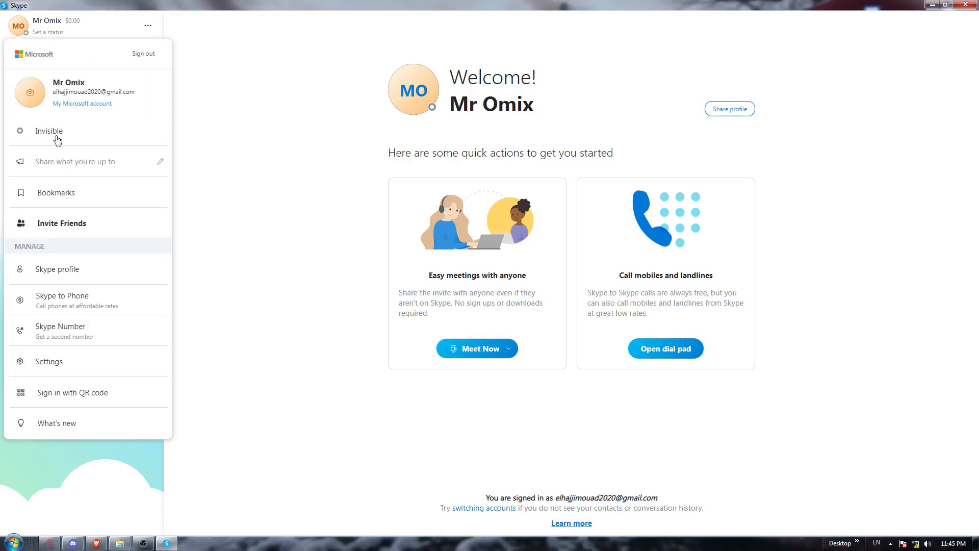